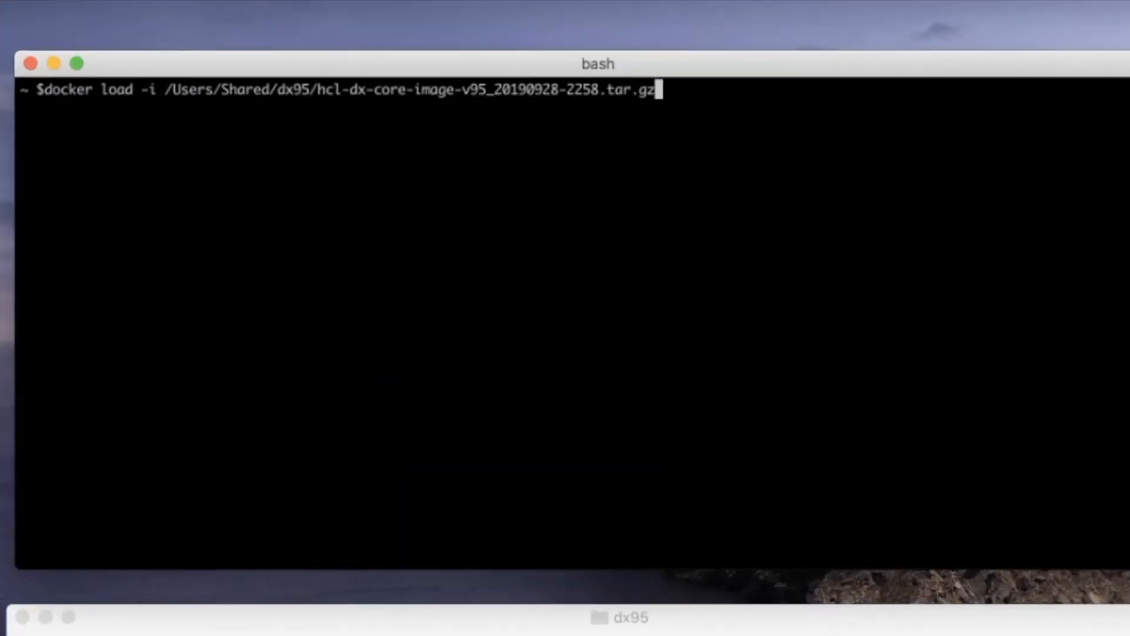
Load the HCL DX core image and run a container with the -v wp_profile volume in dx95.
key(Return)
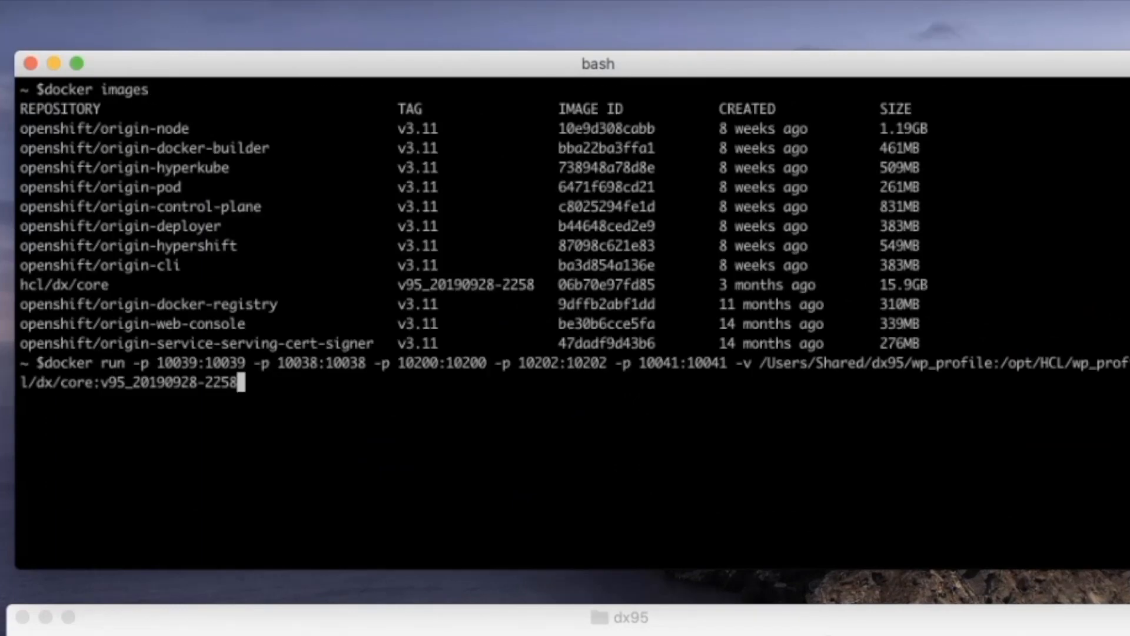
key(Return)
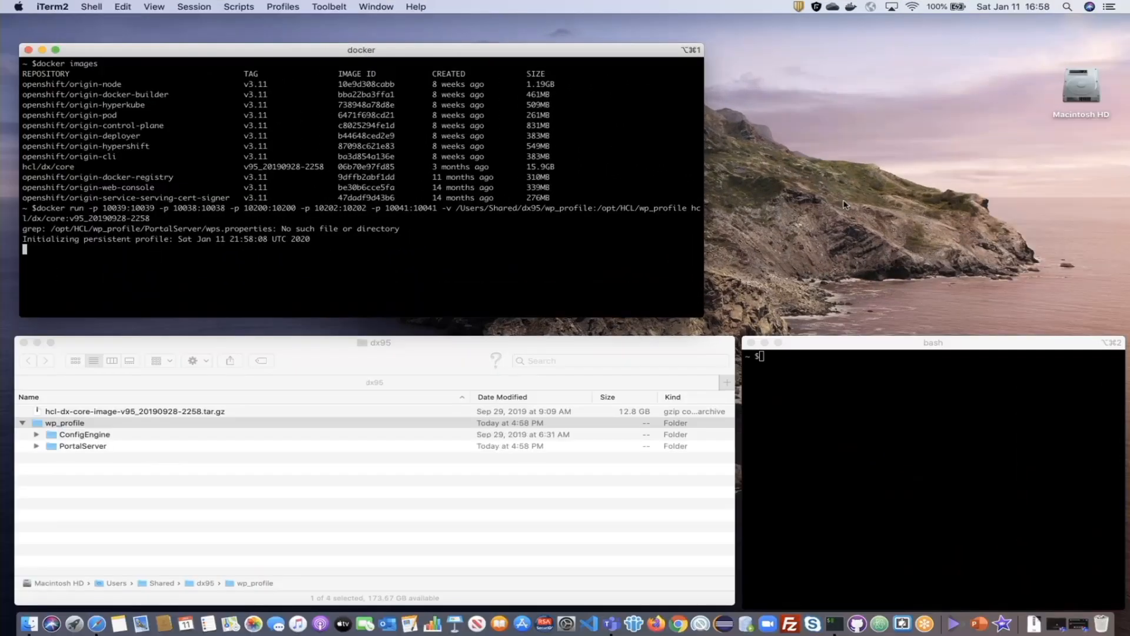
mouse_move(163, 432)
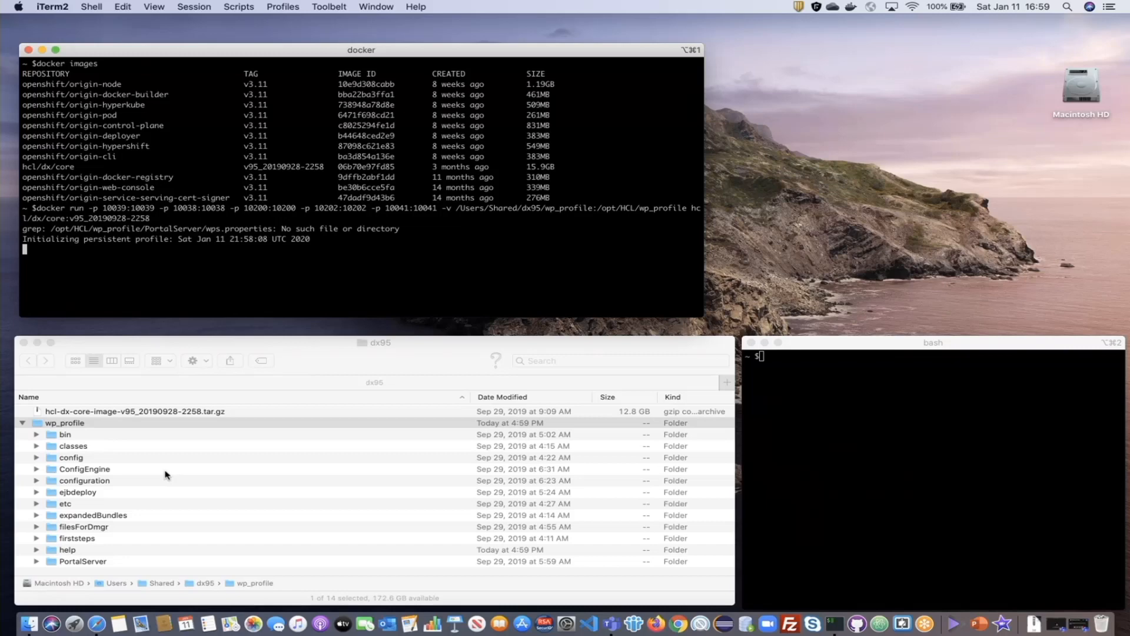
Follow the docker log as the container copies wp_profile and launches WebSphere_Portal.
scroll(down, 3)
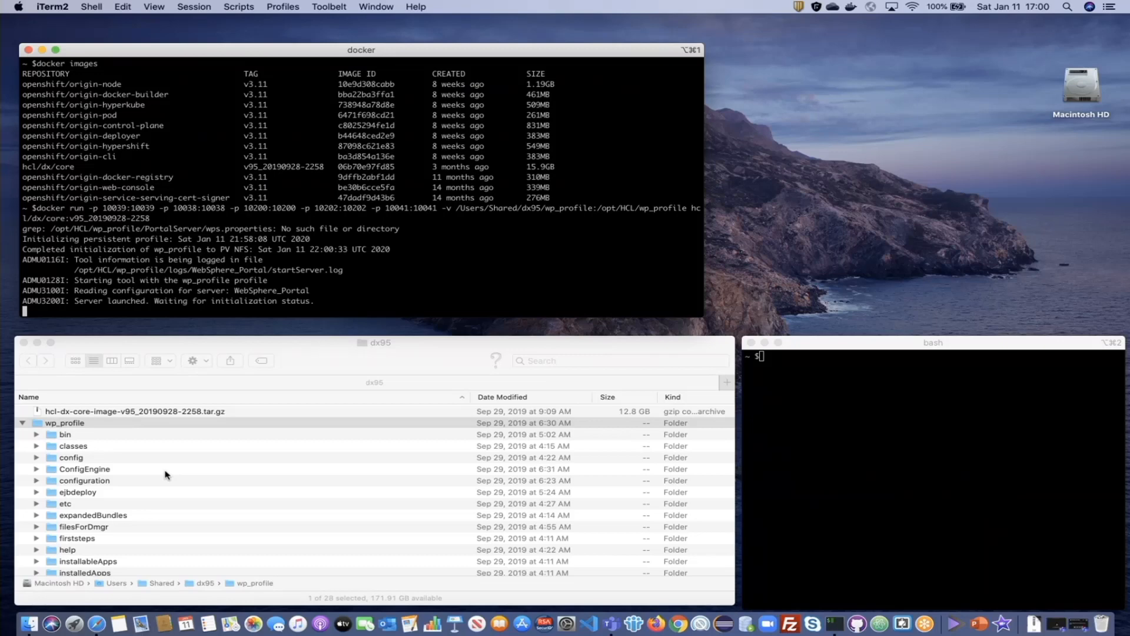
mouse_move(676, 624)
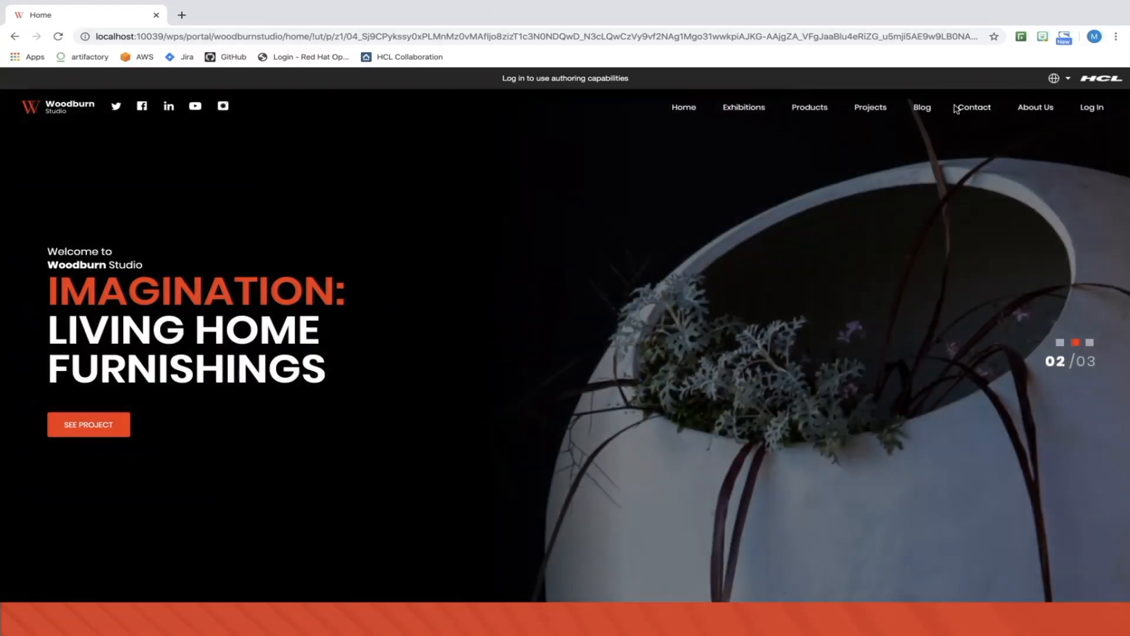
Sign in to the portal as wpsadmin and reach the Woodburn Studio site manager.
click(1090, 107)
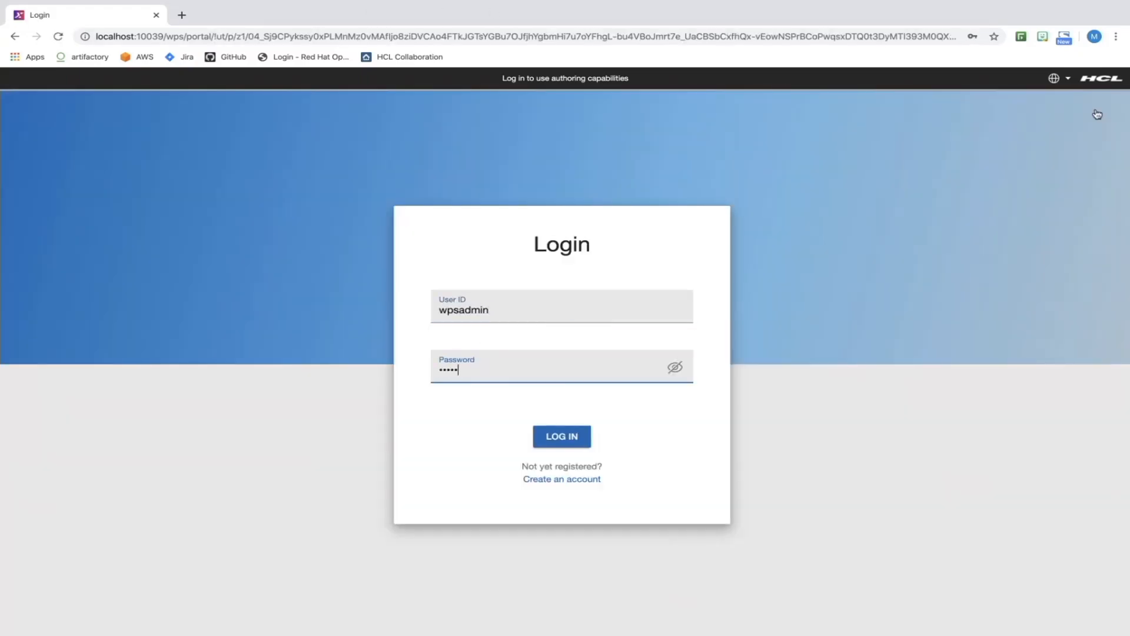
click(561, 436)
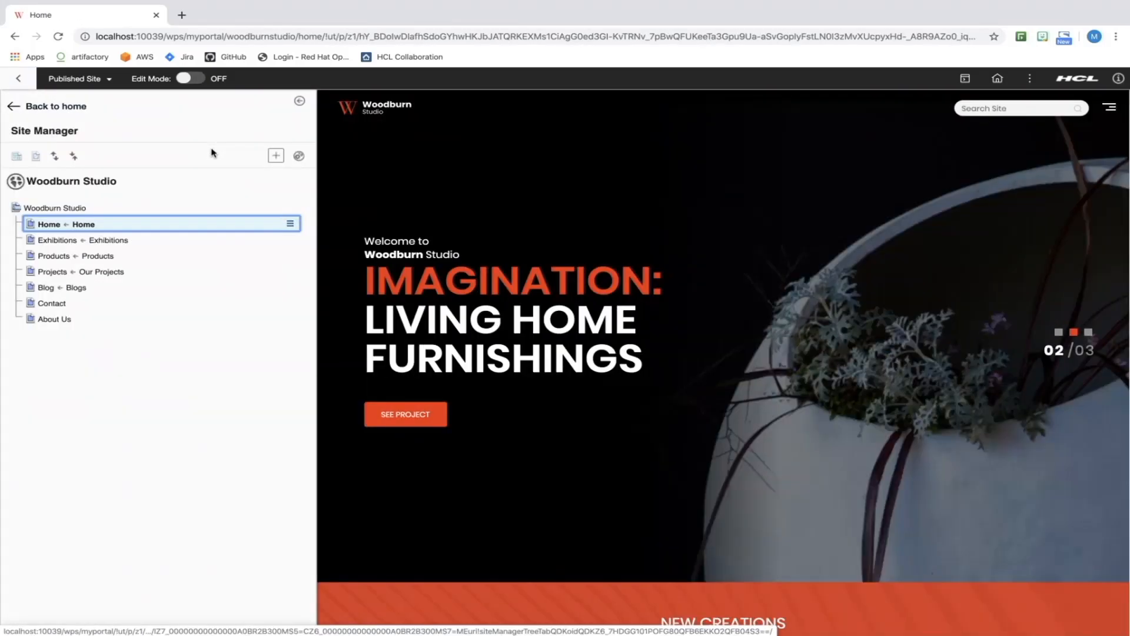
Create a page titled DX Demo under Woodburn Studio using the Basic inherit-theme template.
click(289, 207)
text(DX Demo)
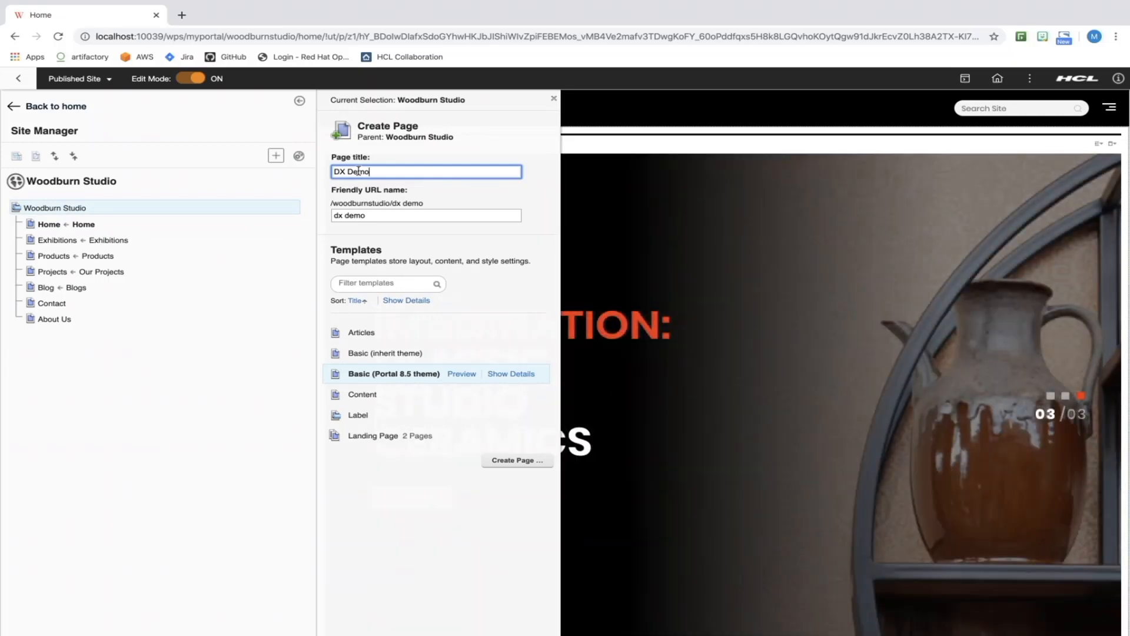
click(516, 460)
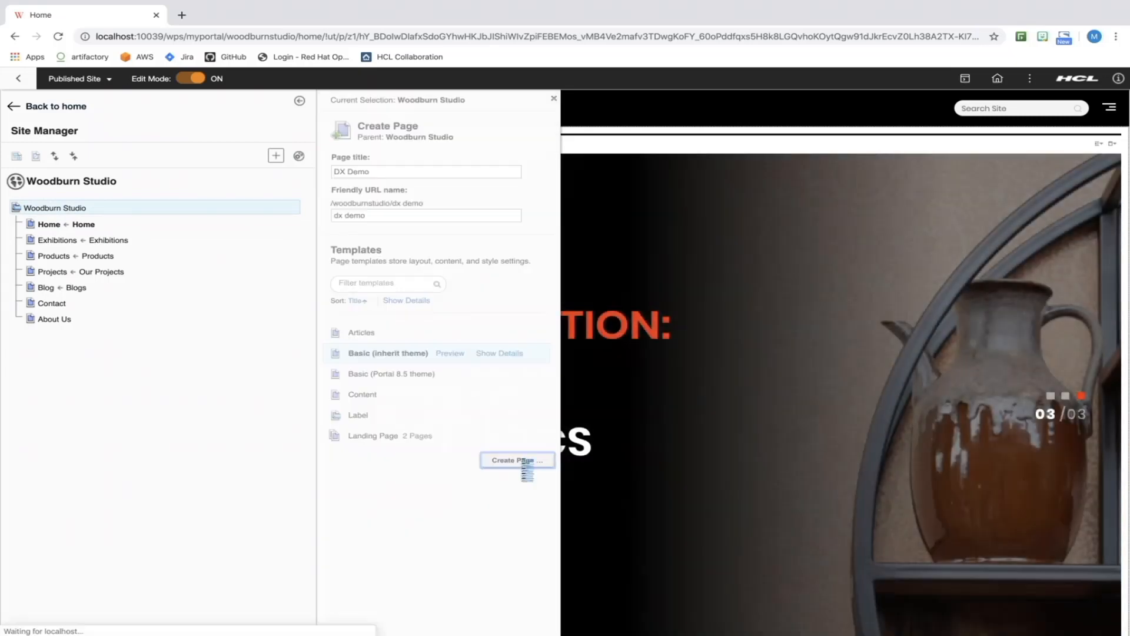
click(516, 460)
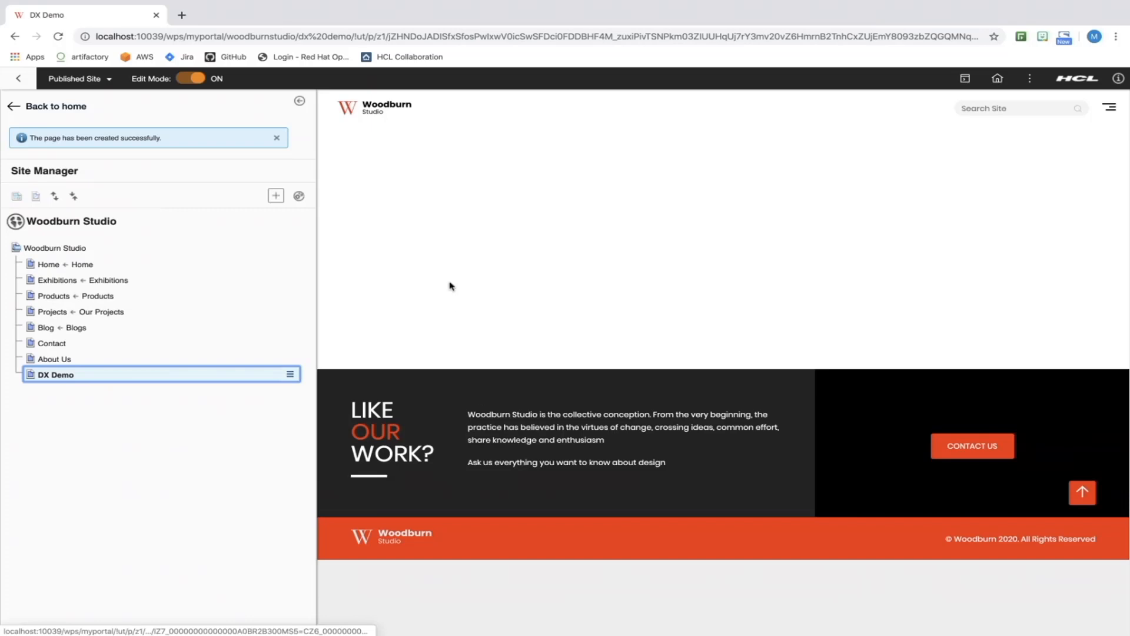
Add a Web Content Article component to the DX Demo page and bring up its edit form.
click(276, 196)
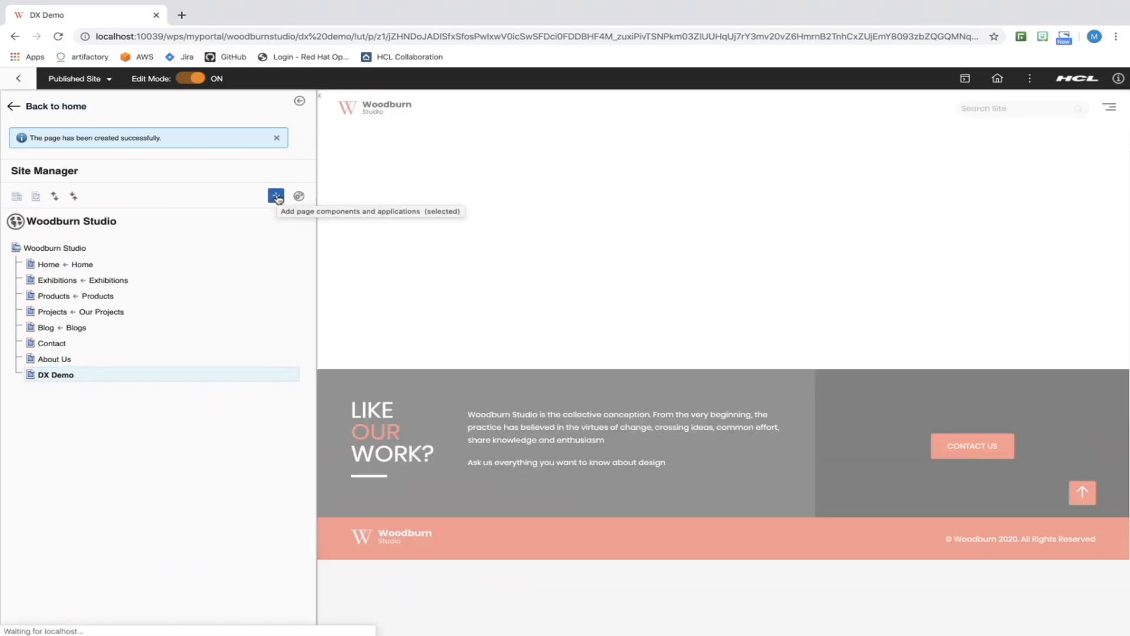
click(276, 196)
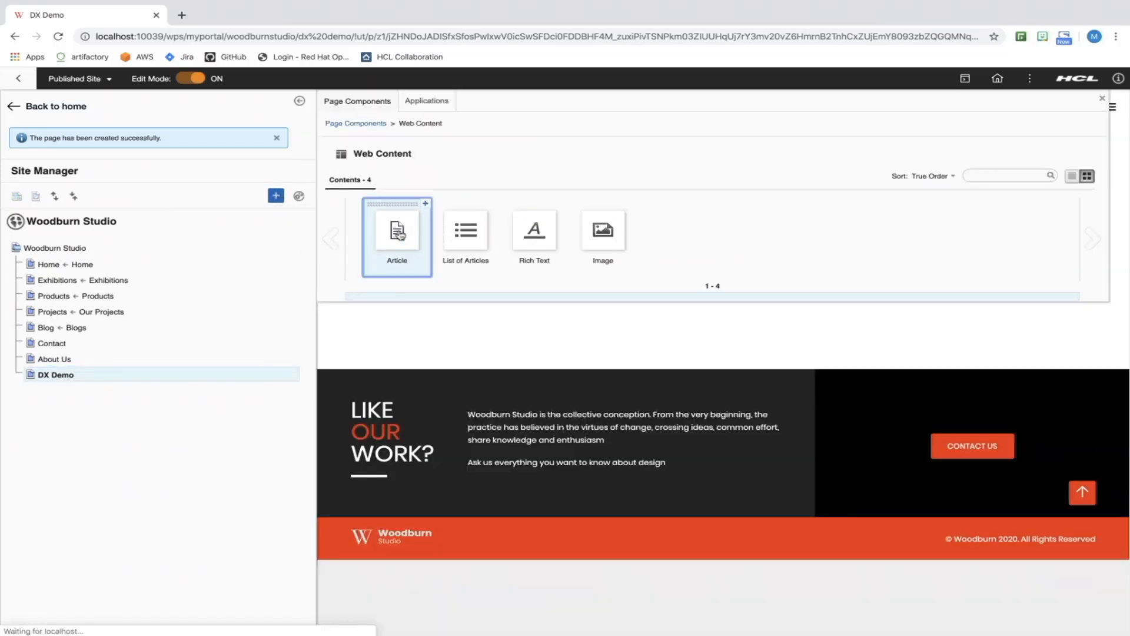
click(396, 237)
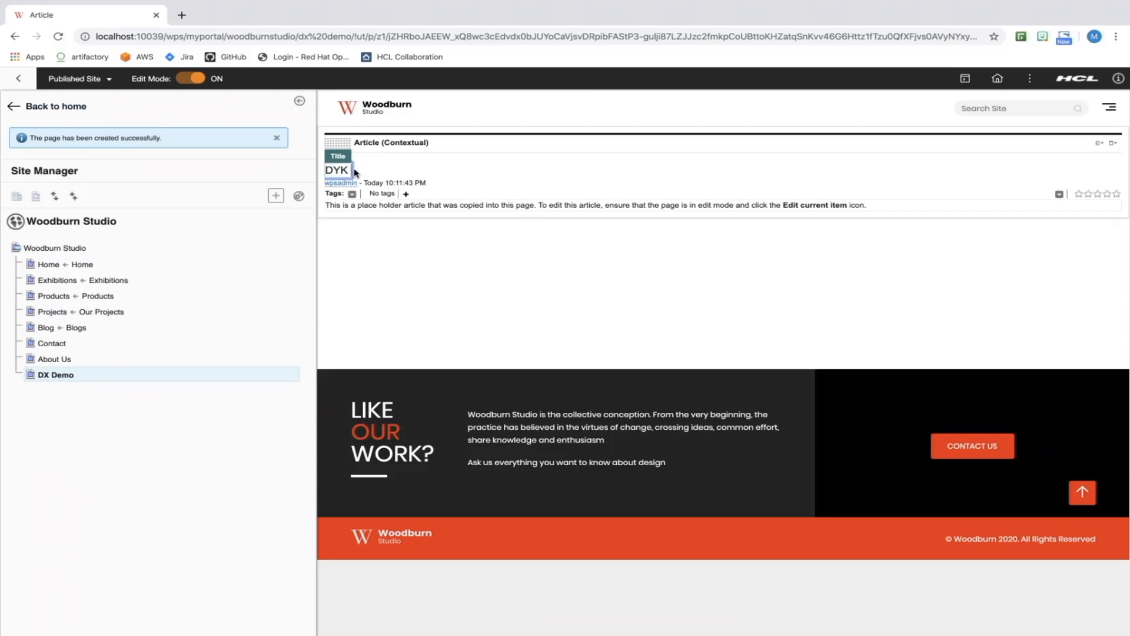
click(1102, 142)
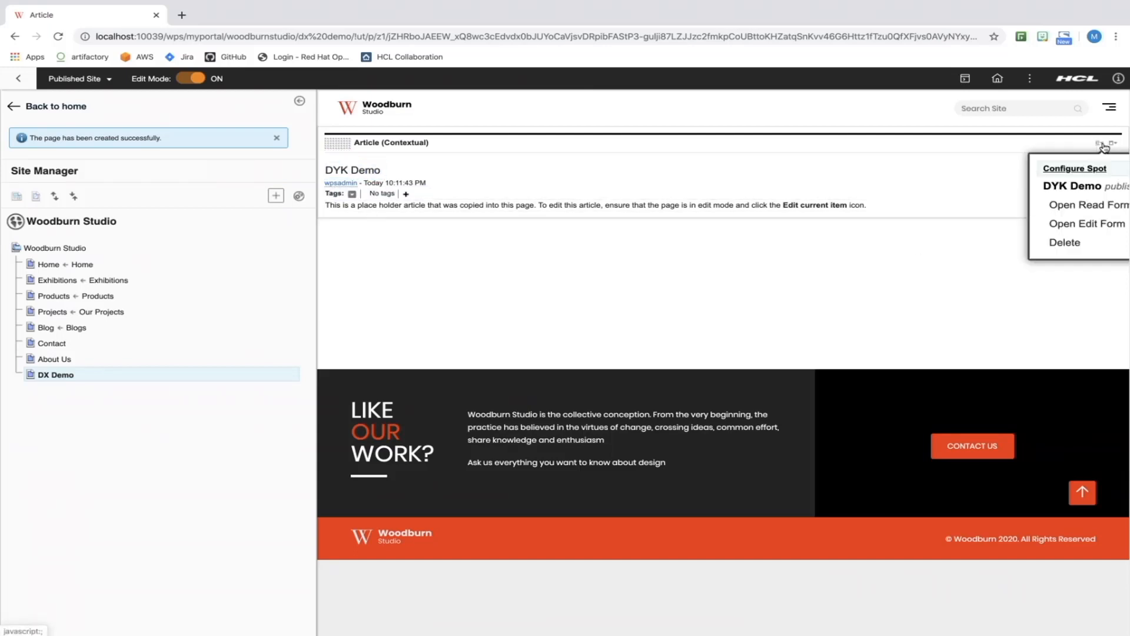
click(1087, 223)
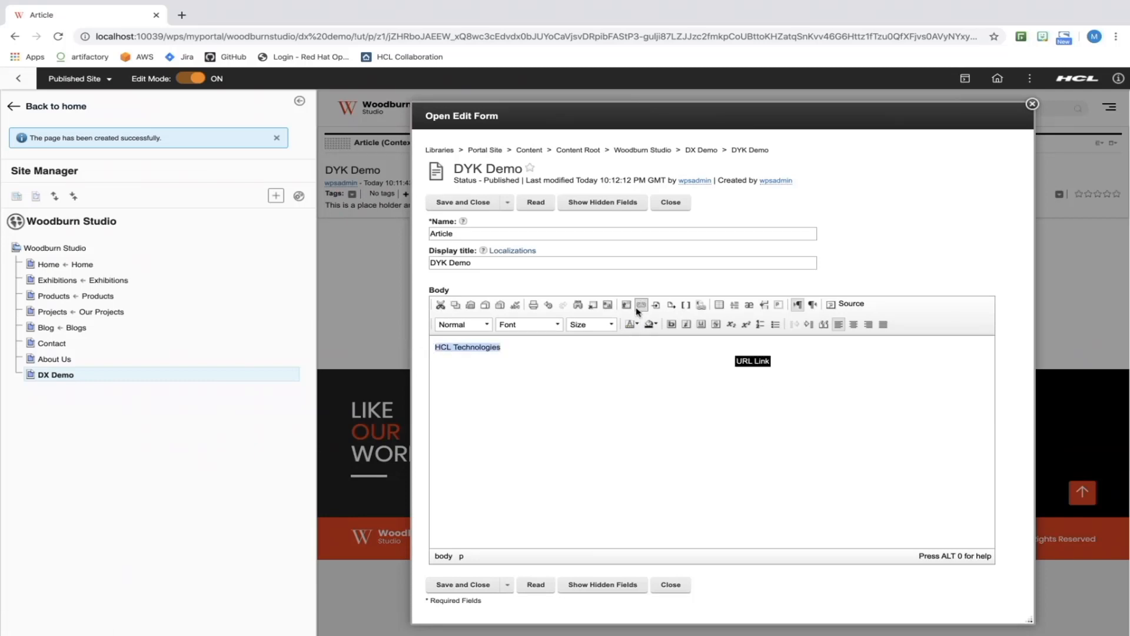
click(641, 304)
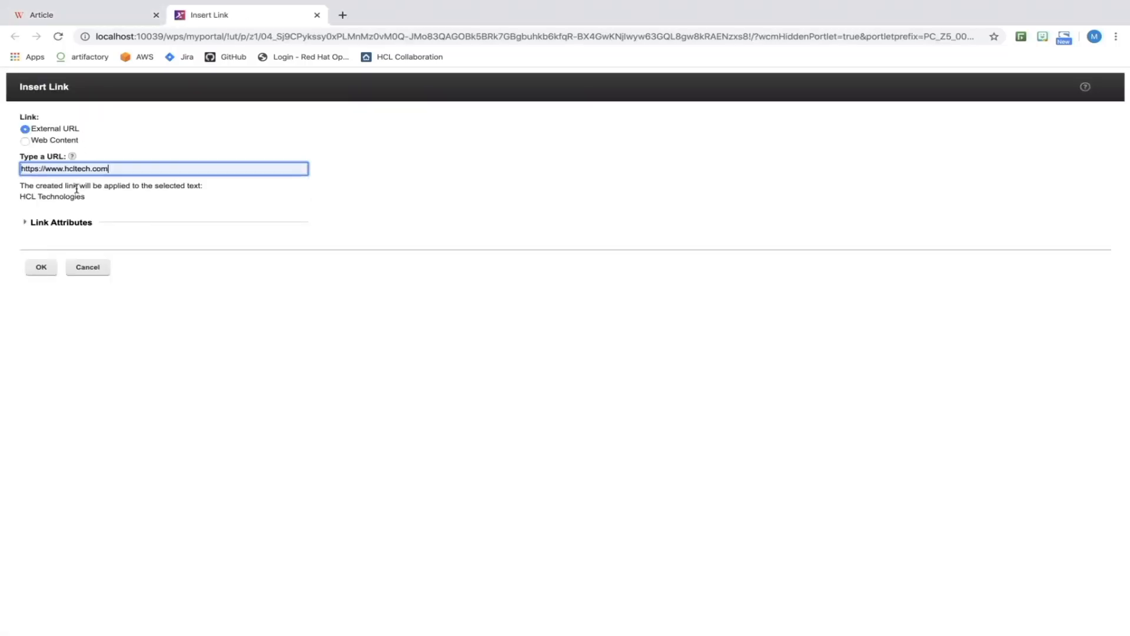
click(40, 267)
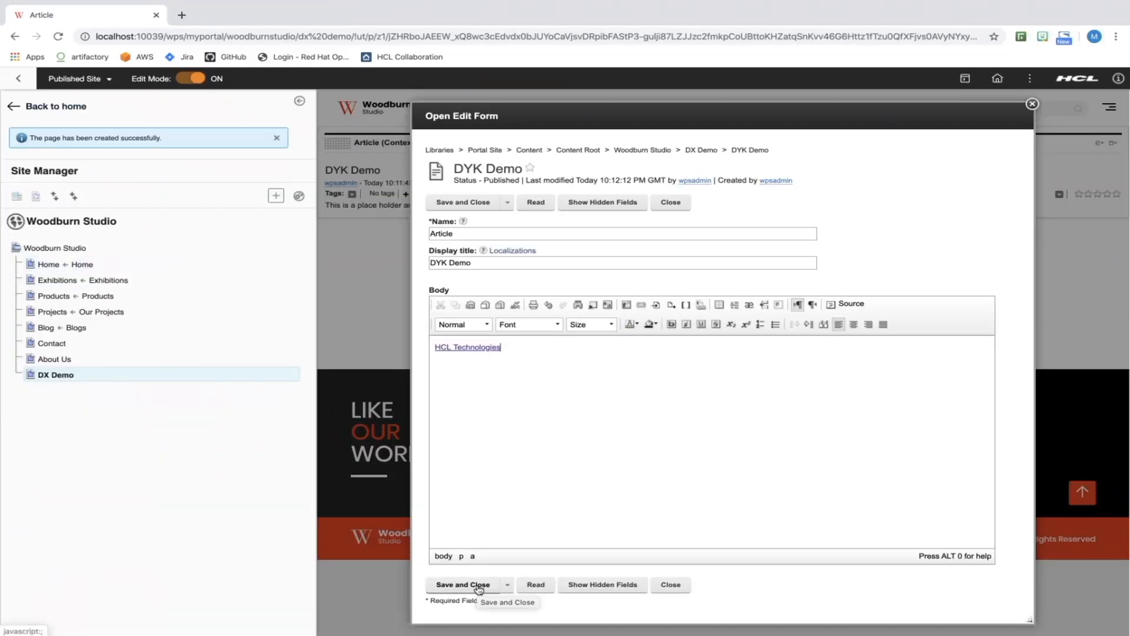
click(464, 585)
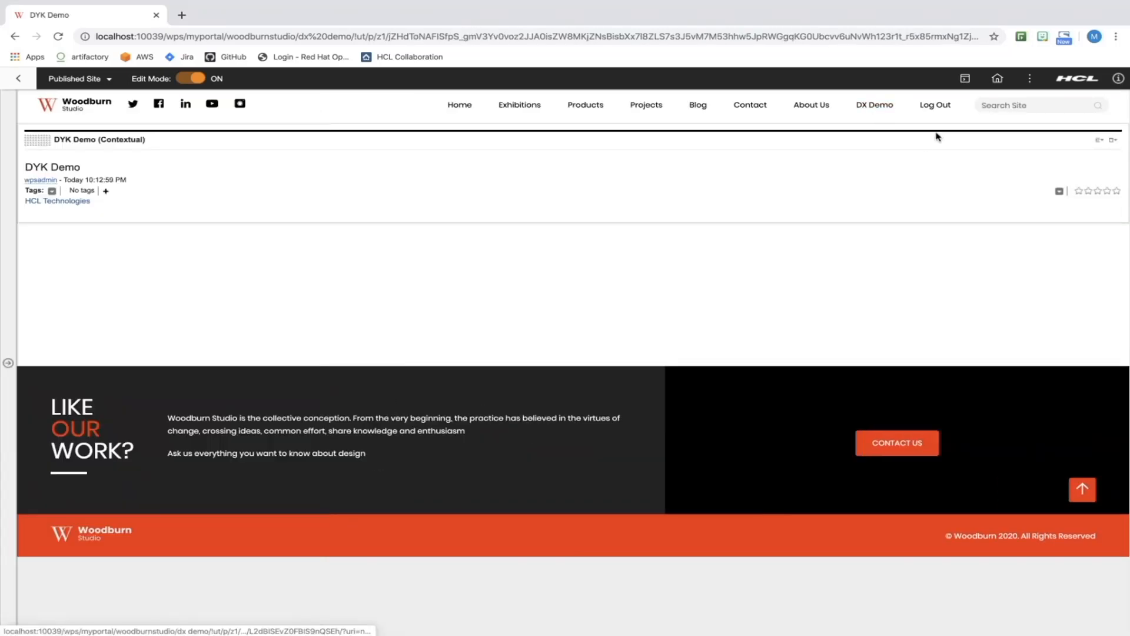
mouse_move(935, 105)
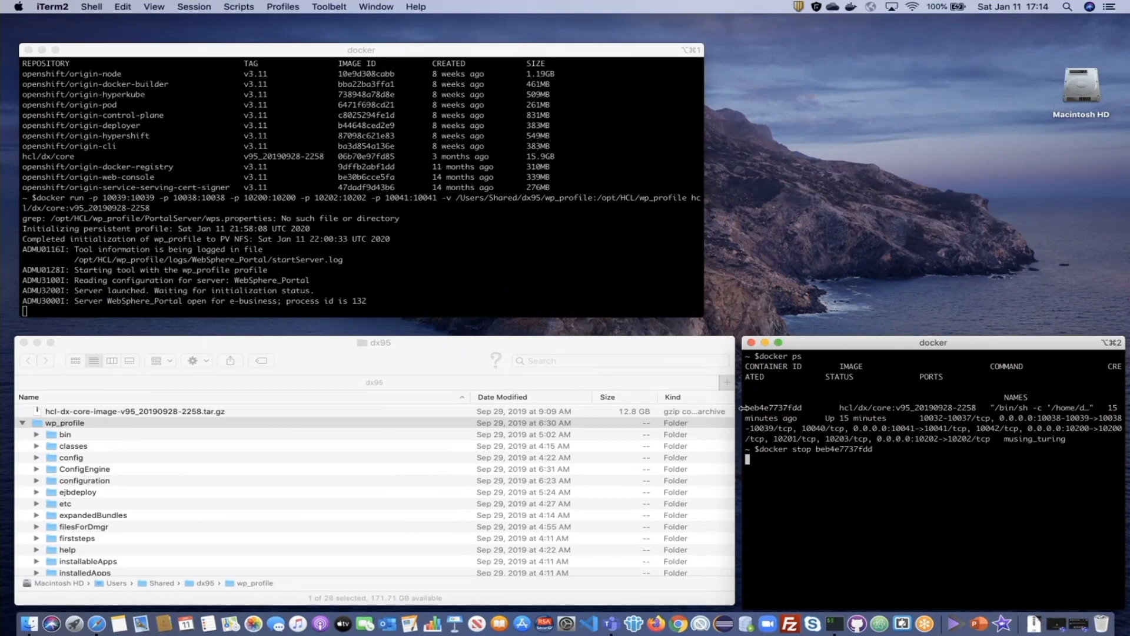
Stop the DX container, rerun it on the existing wp_profile, and watch the server launch.
key(Return)
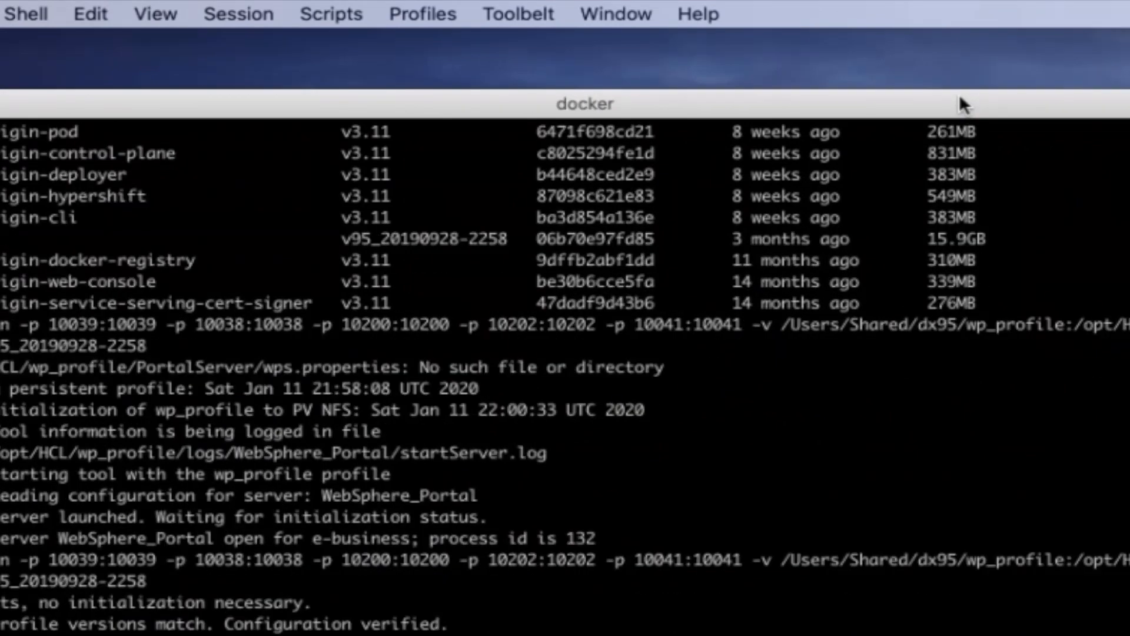
scroll(down, 3)
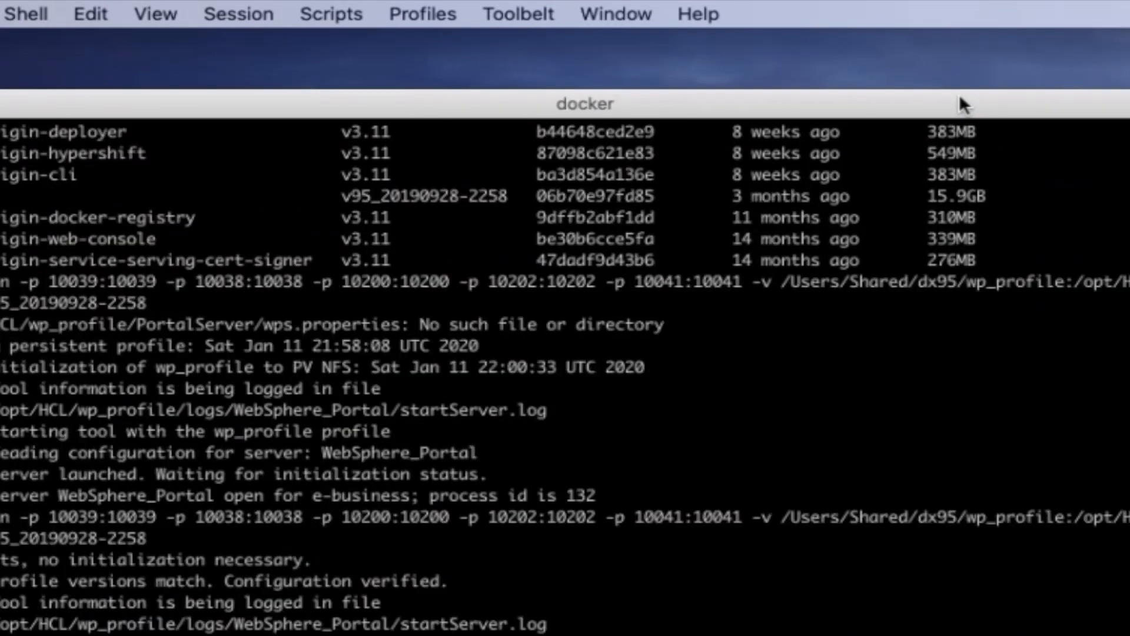
scroll(down, 3)
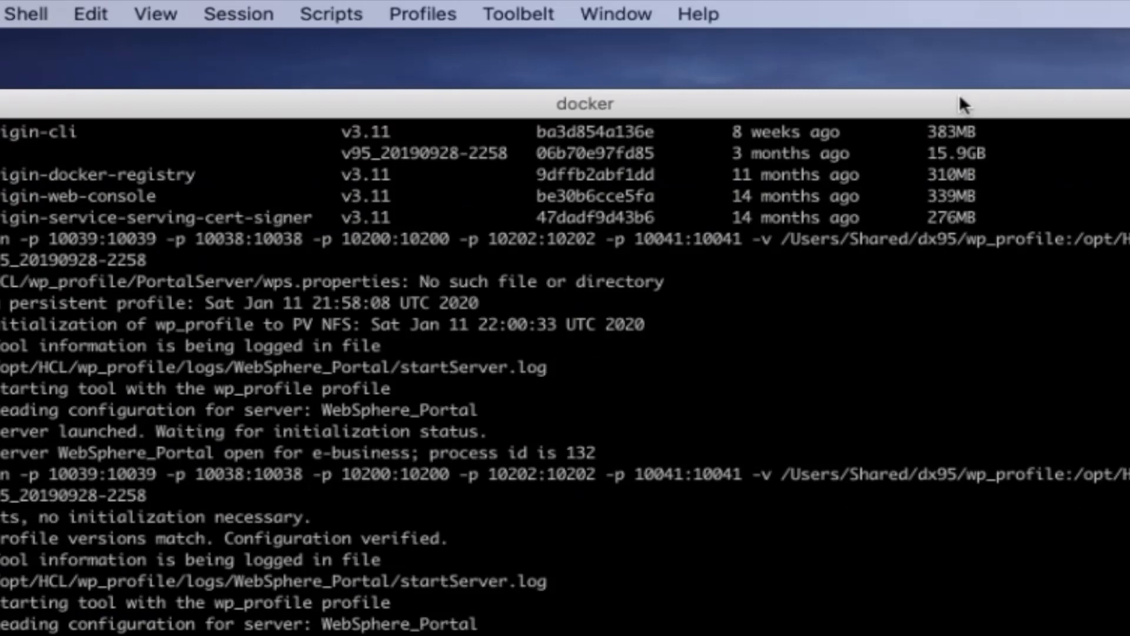
scroll(down, 3)
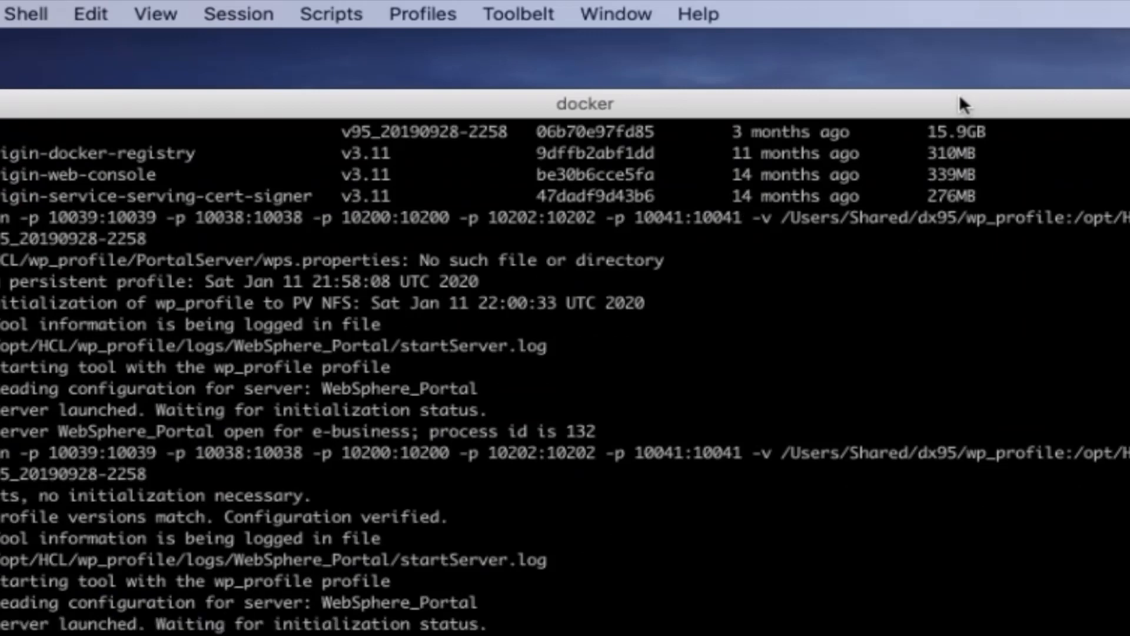
scroll(down, 3)
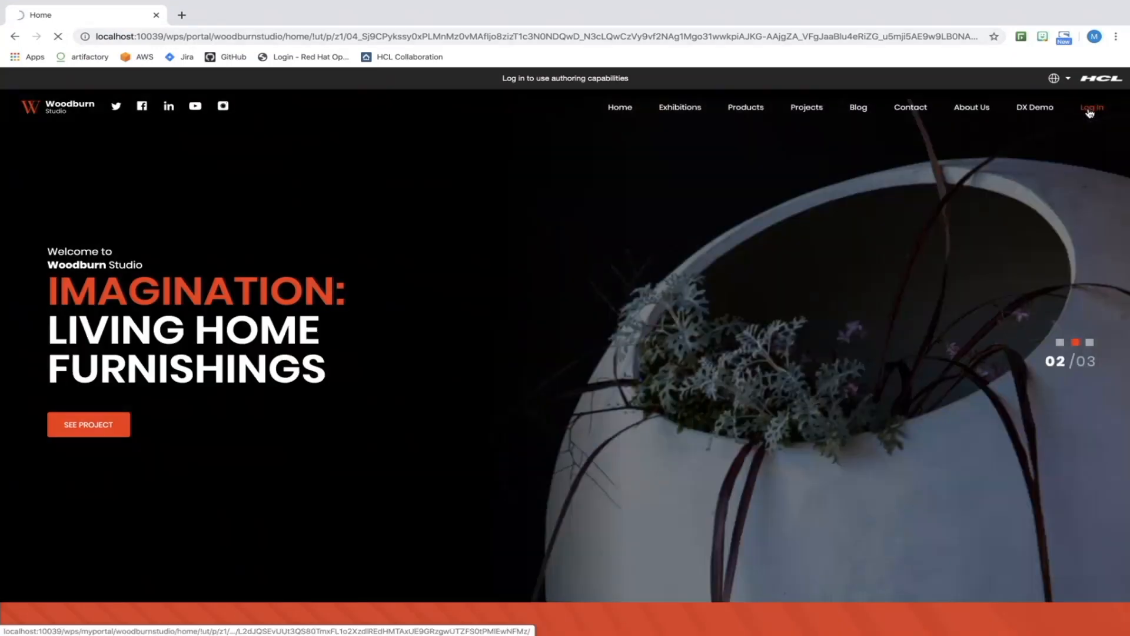
Sign back in as wpsadmin and confirm DX Demo still shows the DYK Demo article with its link.
click(1090, 107)
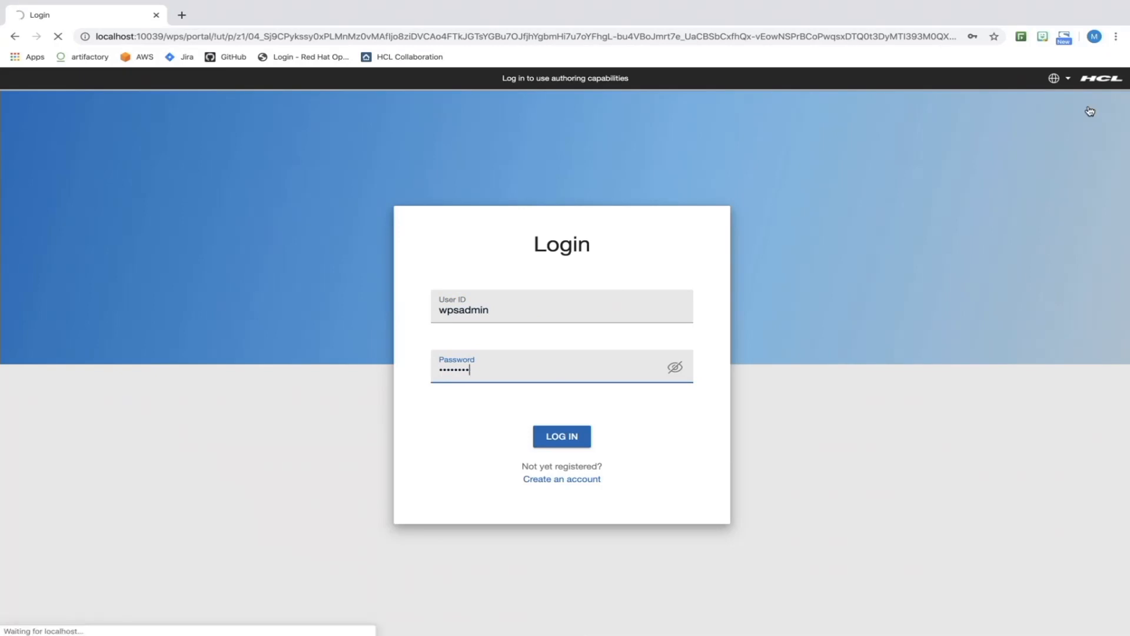
click(562, 435)
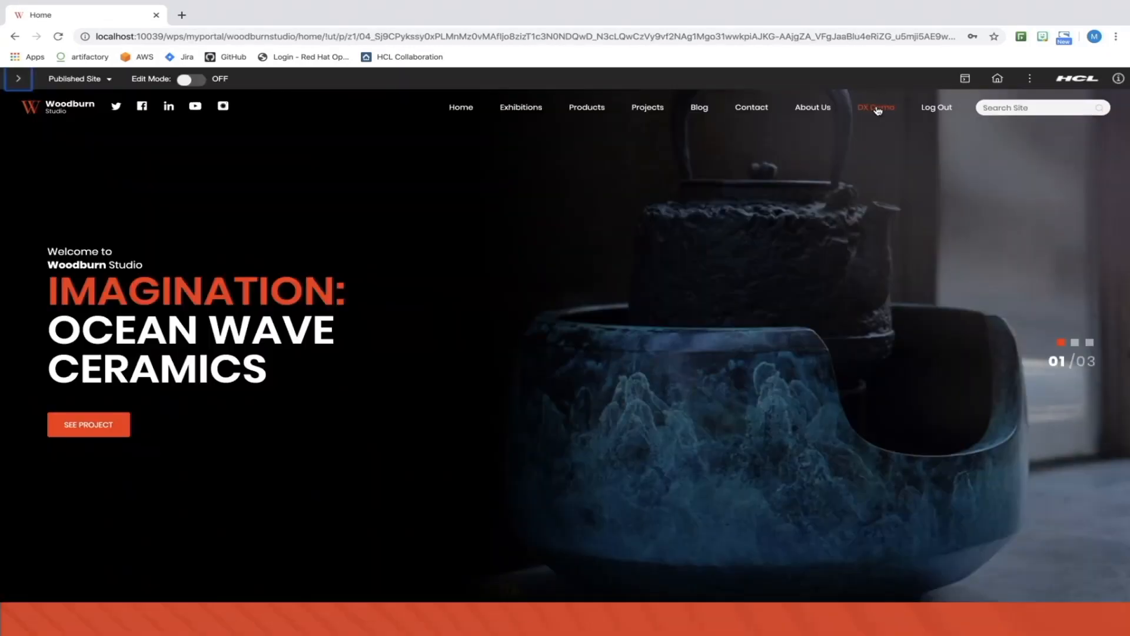
click(875, 107)
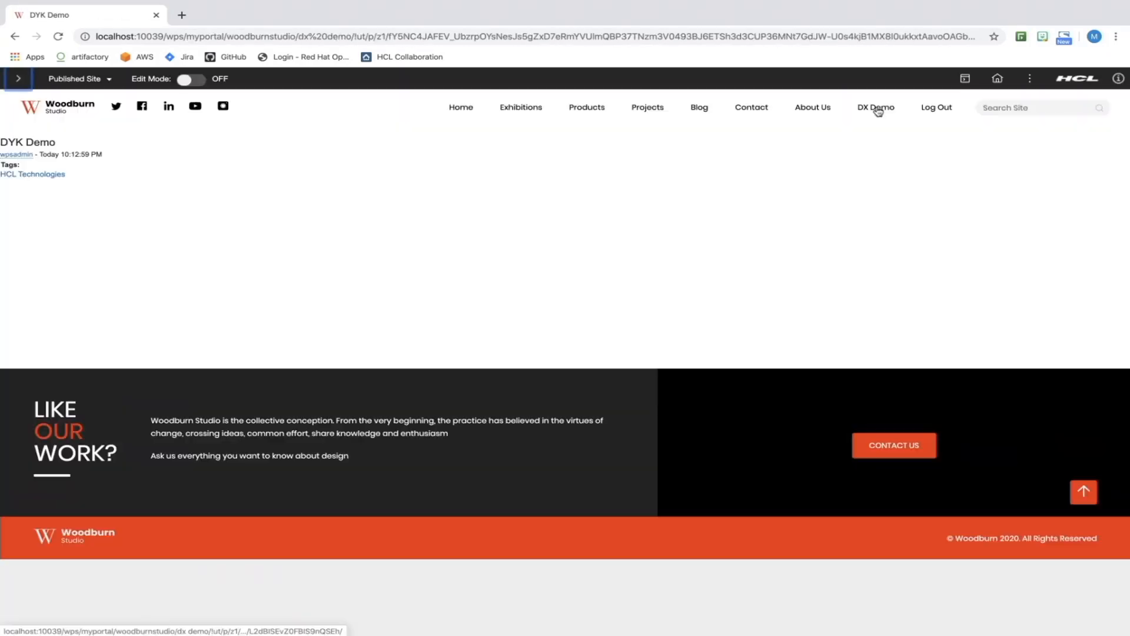